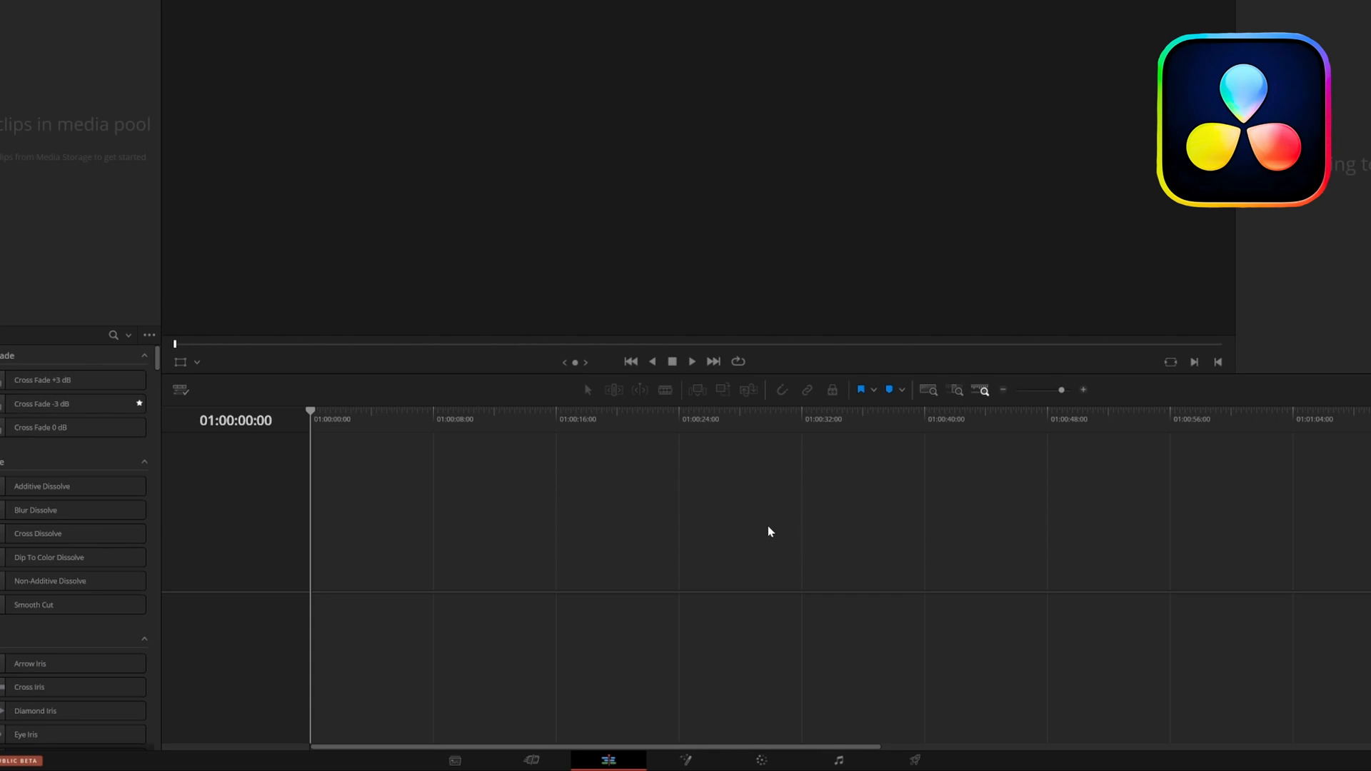
- Switch to the Fusion page and add a Text+ node wired into the media output
{"action": "left_click", "coordinate": [685, 758]}
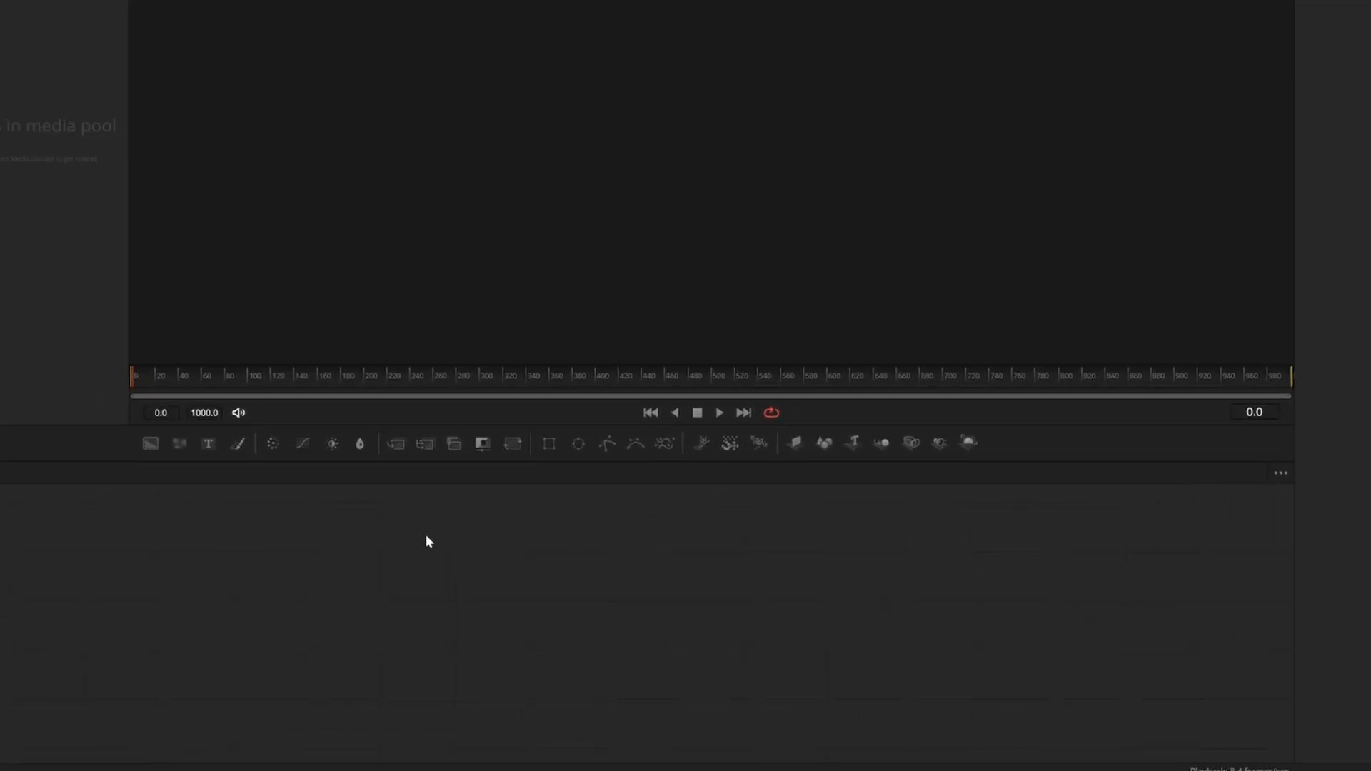
{"action": "mouse_move", "coordinate": [398, 346]}
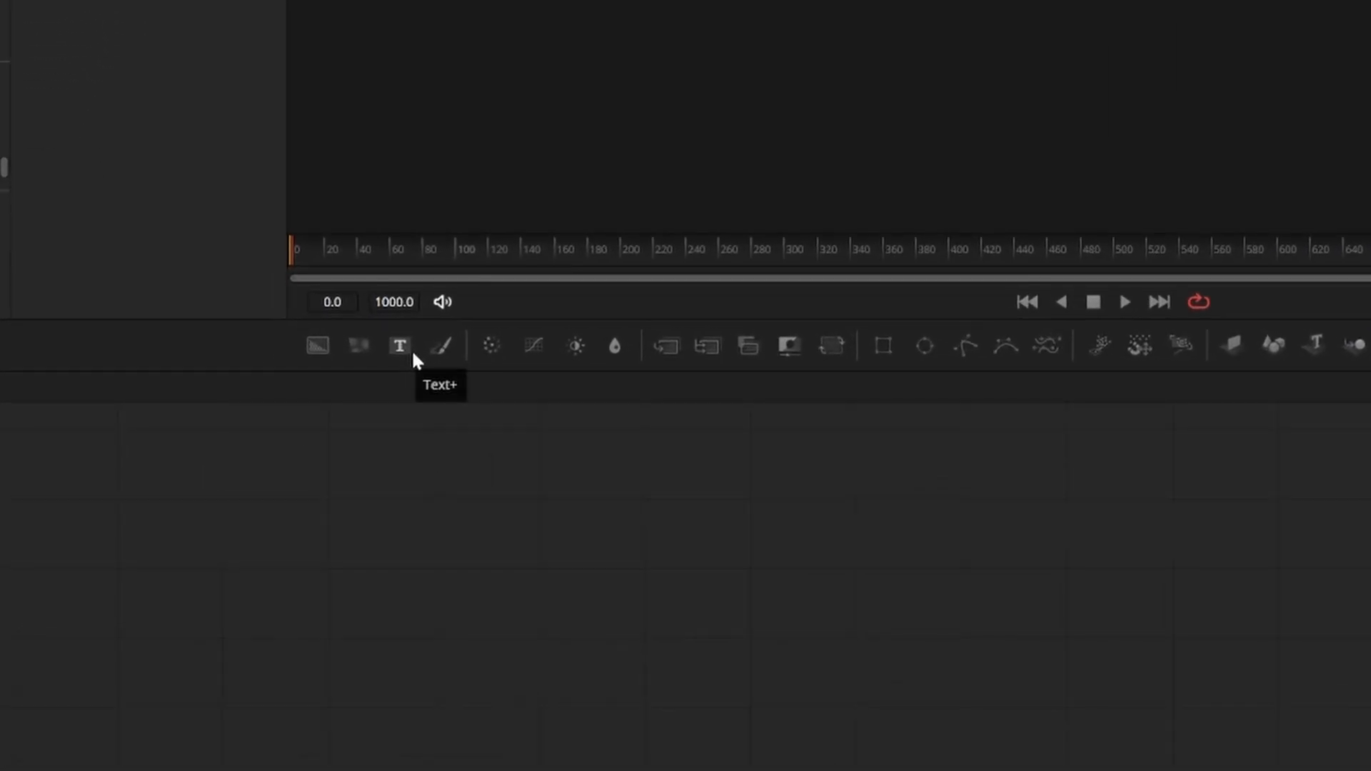
{"action": "left_click", "coordinate": [400, 344]}
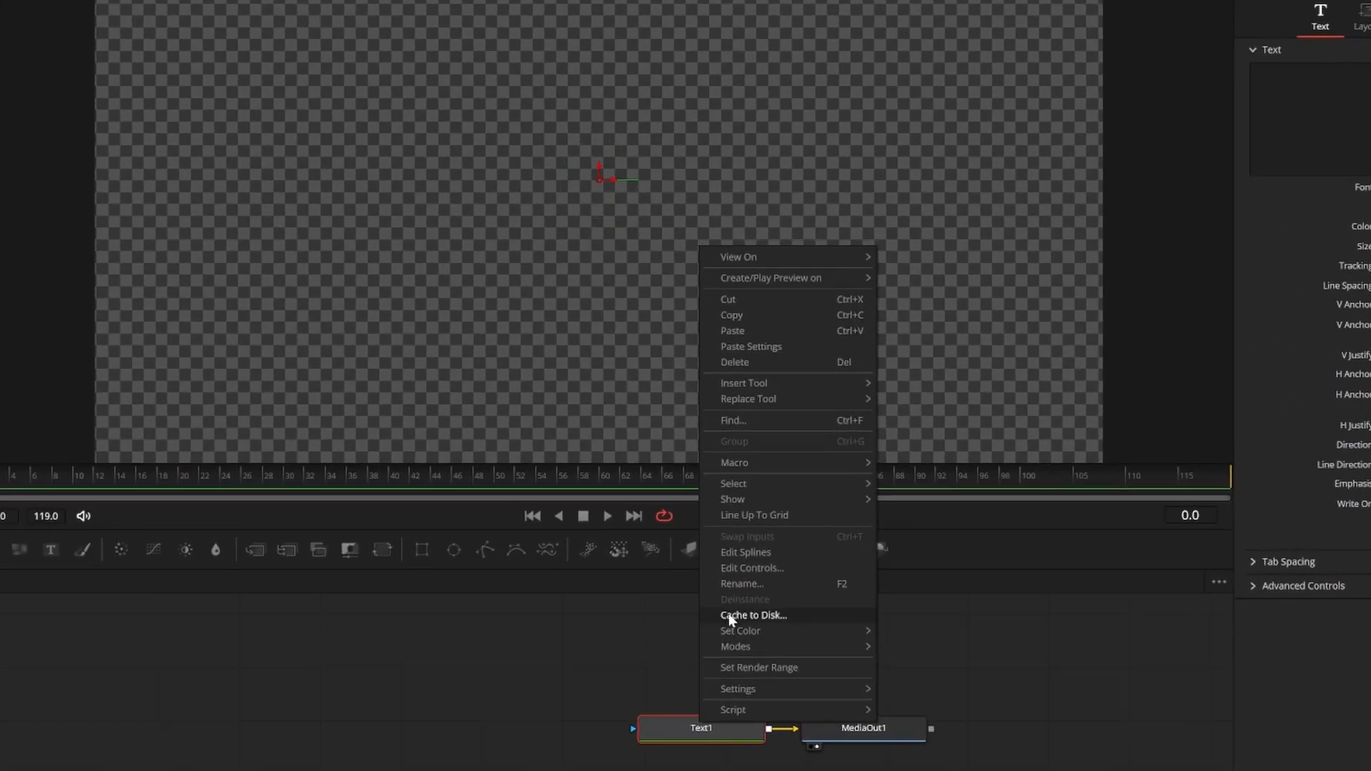
- Add a custom control named Counter on the Text page: integer, slider input, confirmed with OK
{"action": "left_click", "coordinate": [750, 567]}
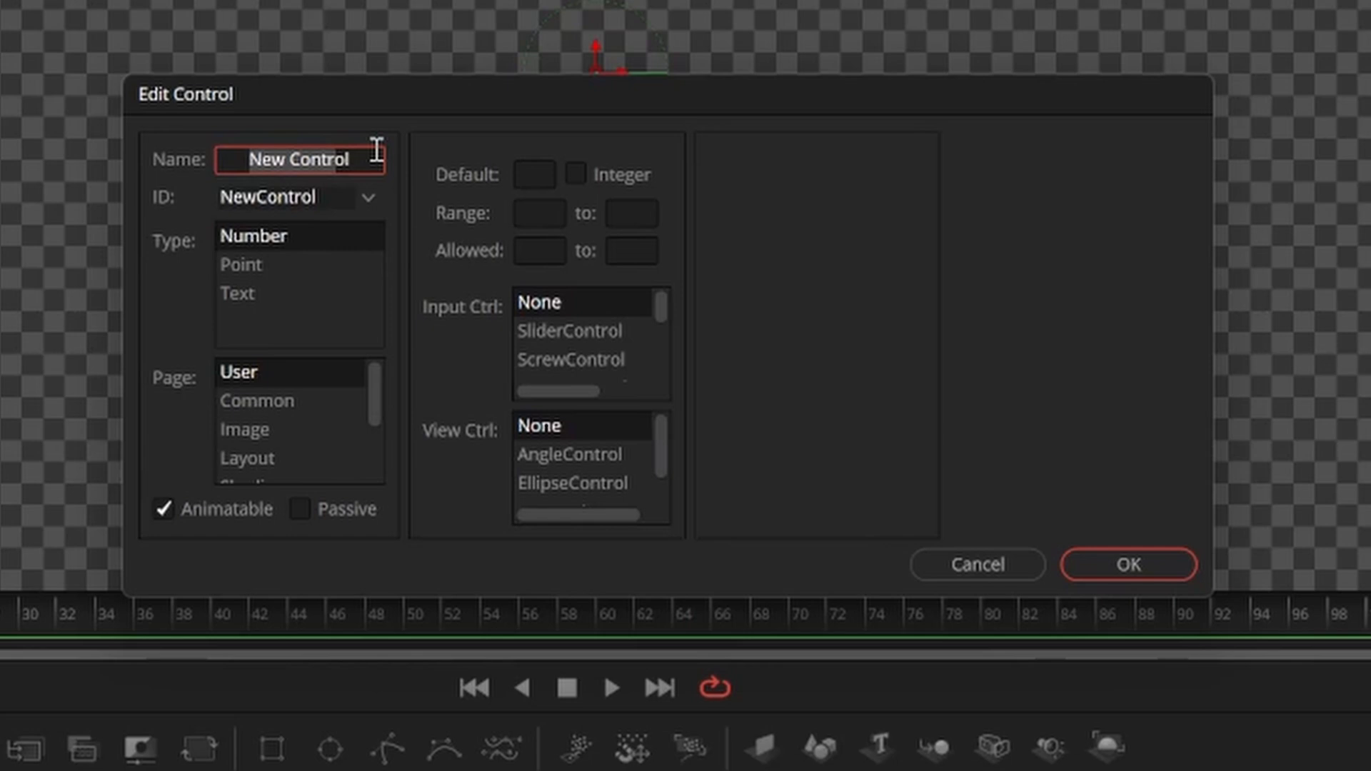
{"action": "type", "text": "Counterol"}
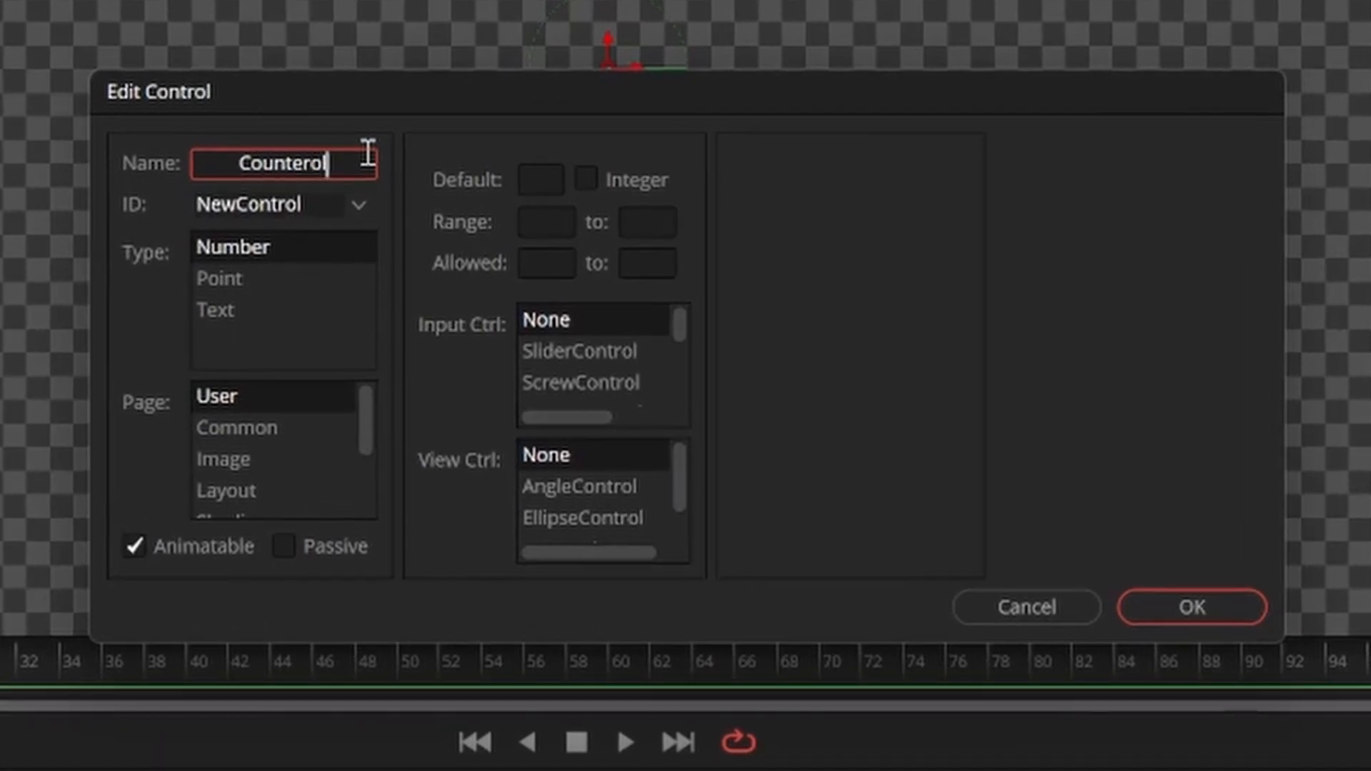
{"action": "key", "text": "Backspace"}
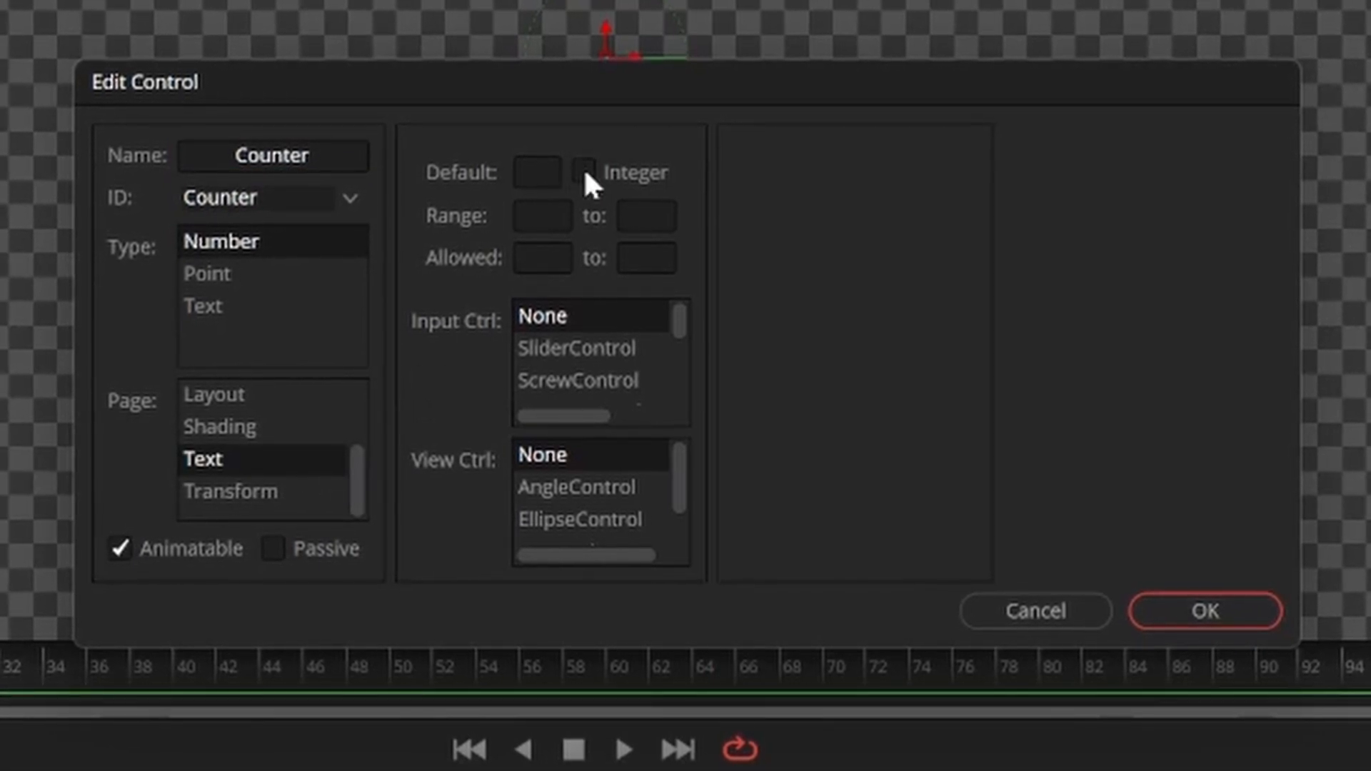
{"action": "left_click", "coordinate": [584, 173]}
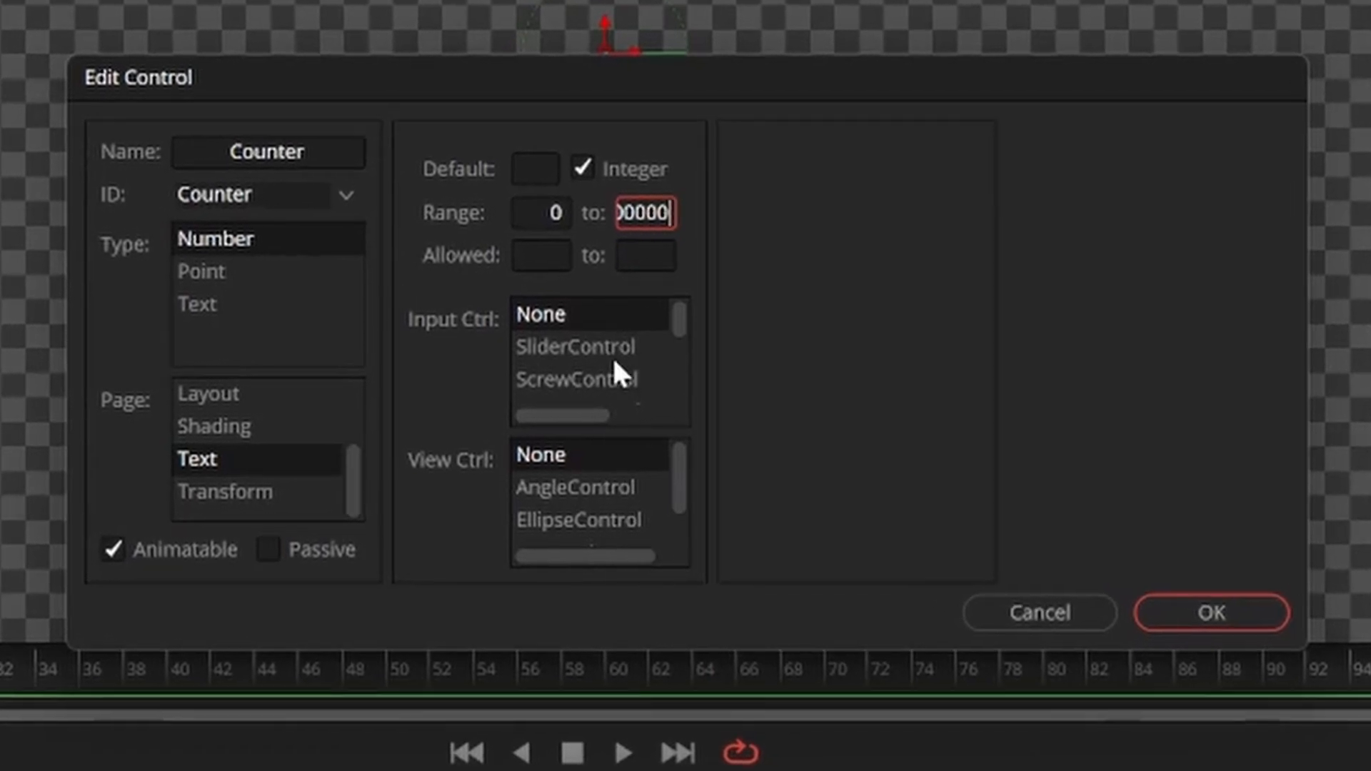
{"action": "left_click", "coordinate": [575, 346]}
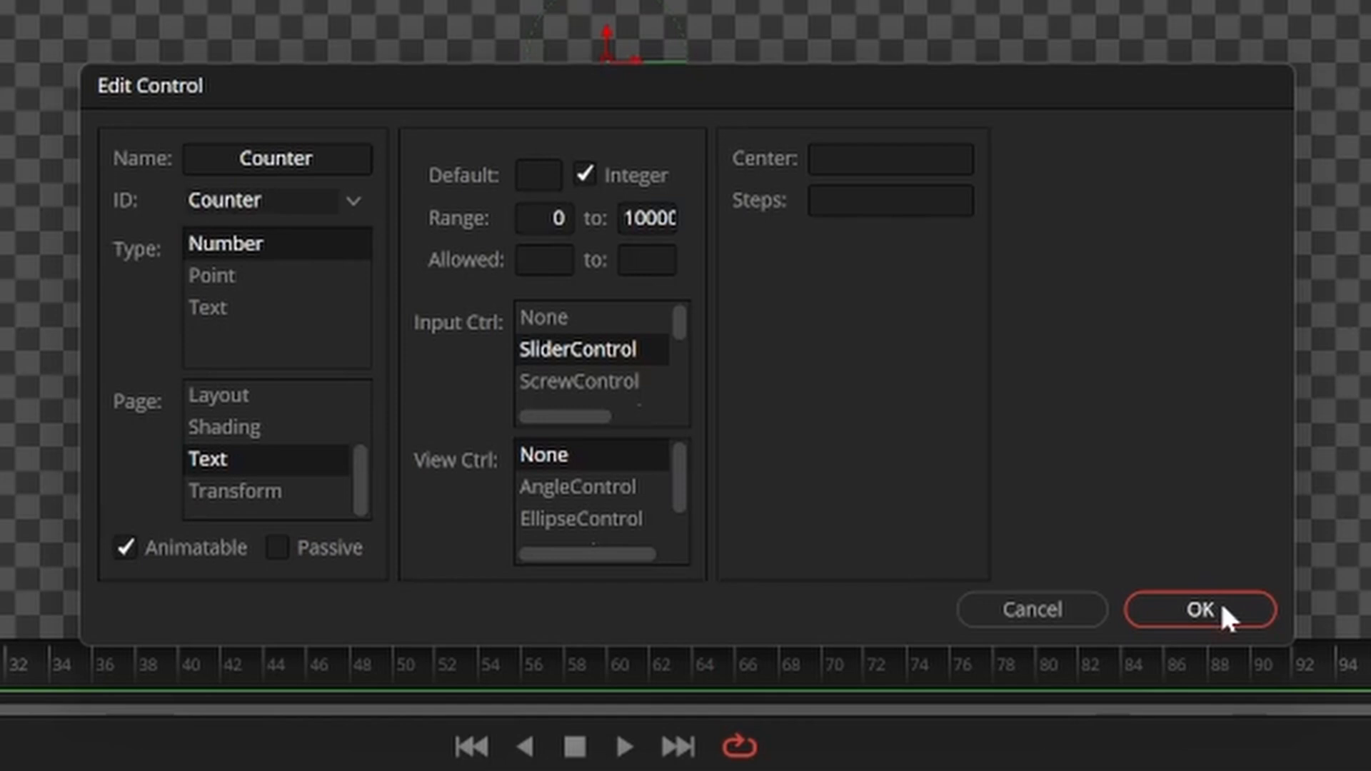
{"action": "left_click", "coordinate": [1200, 610]}
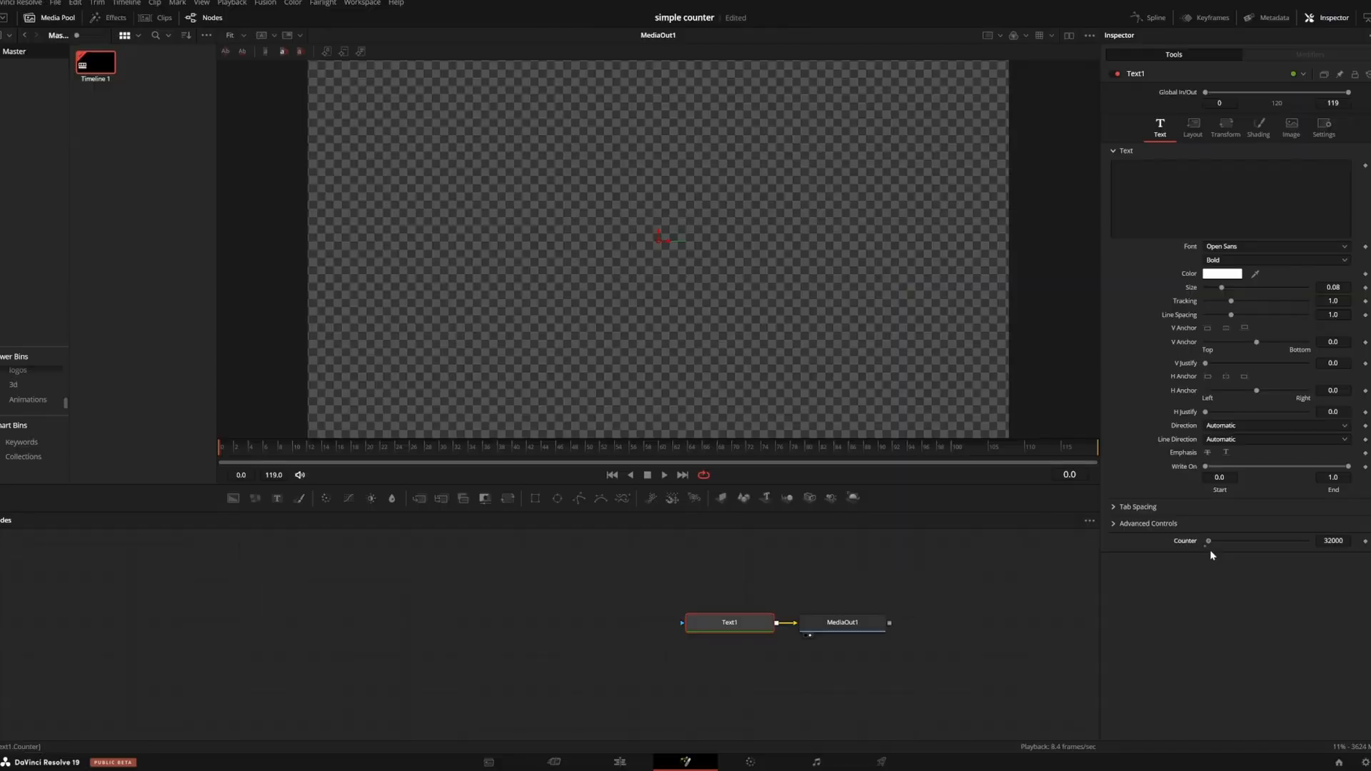
- Drive the Text field with an expression showing Counter as a $ amount with thousands separators
{"action": "right_click", "coordinate": [1228, 197]}
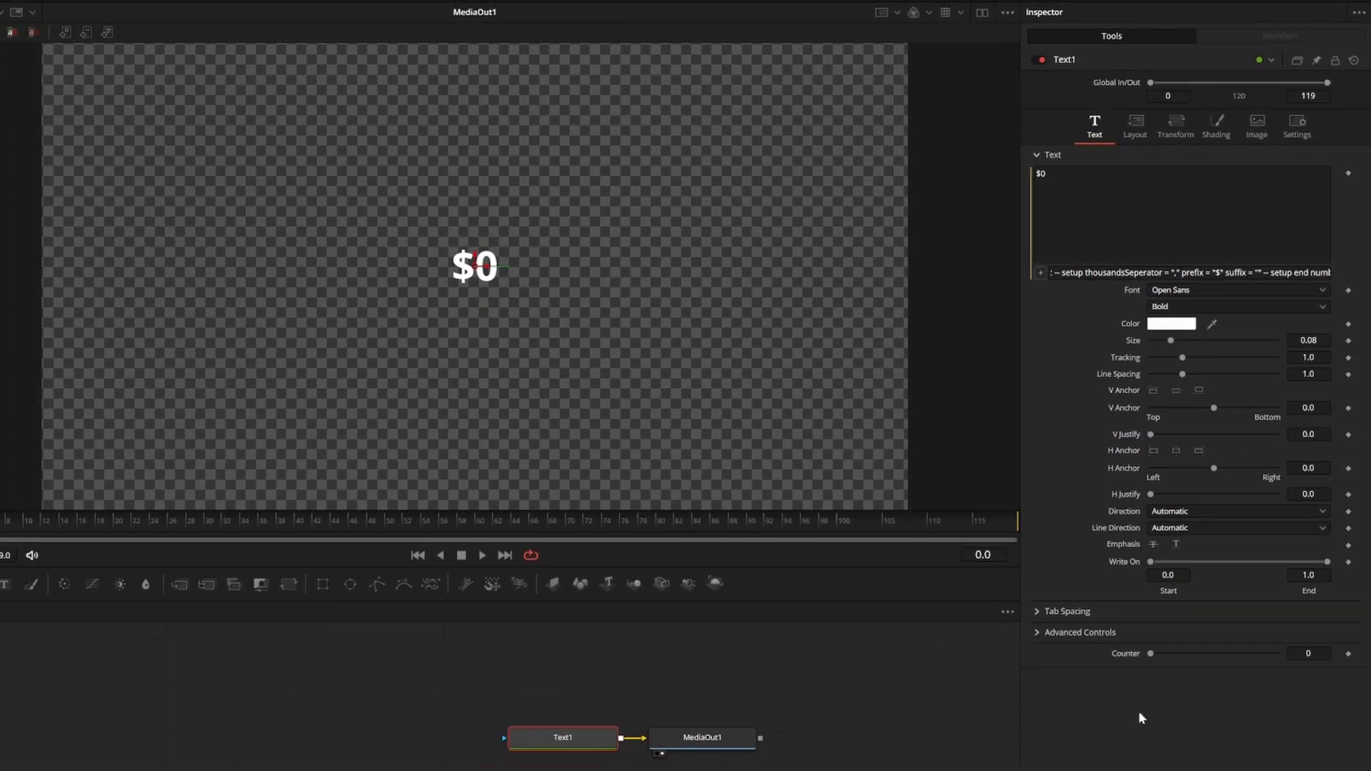
{"action": "mouse_move", "coordinate": [1154, 657]}
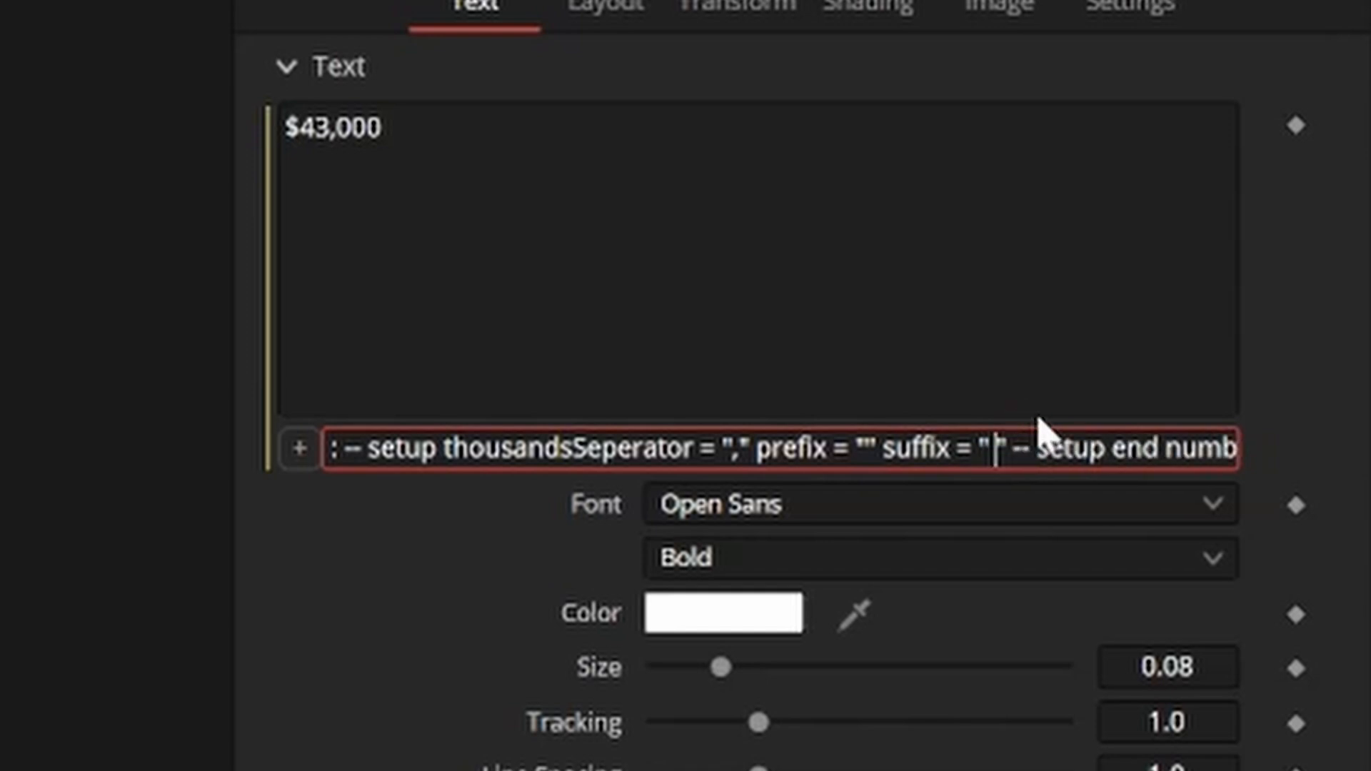
{"action": "type", "text": "subscribers"}
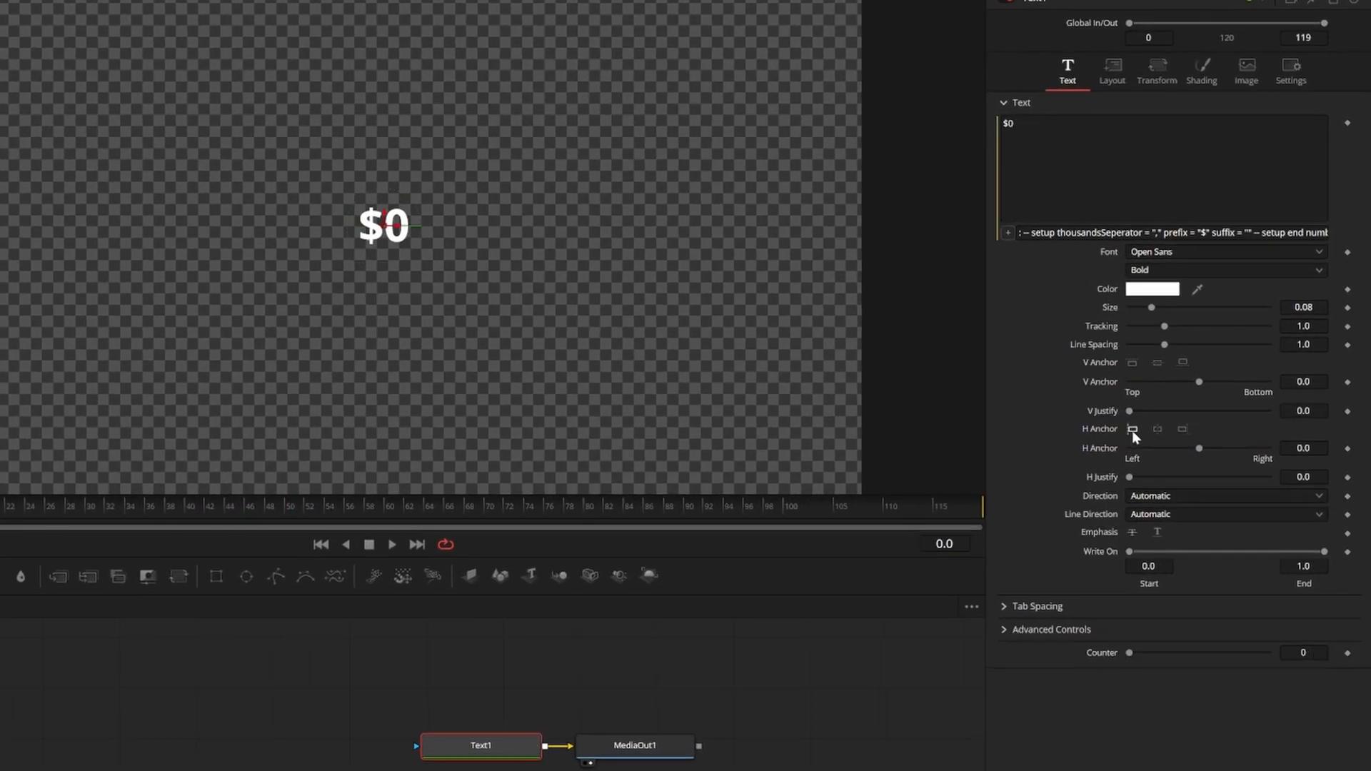
{"action": "left_click", "coordinate": [1131, 429]}
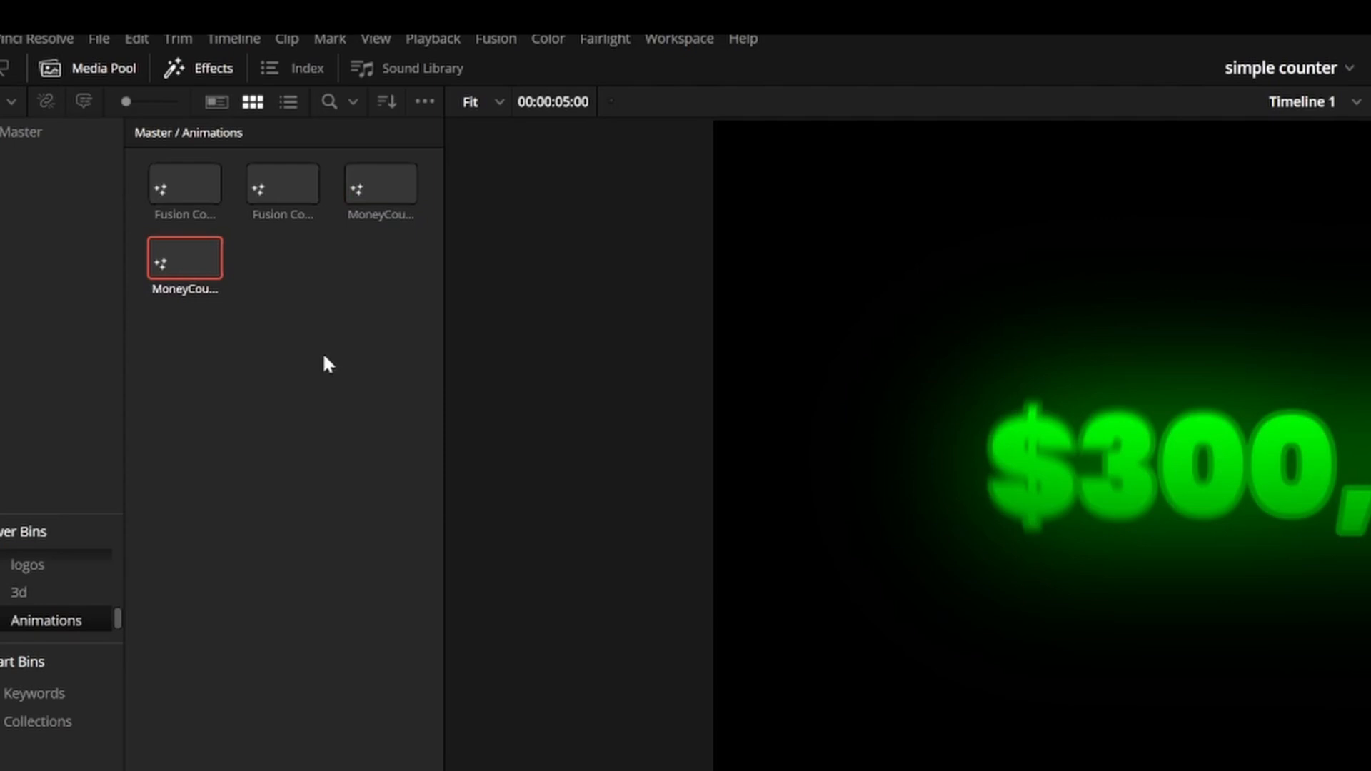
{"action": "double_click", "coordinate": [184, 258]}
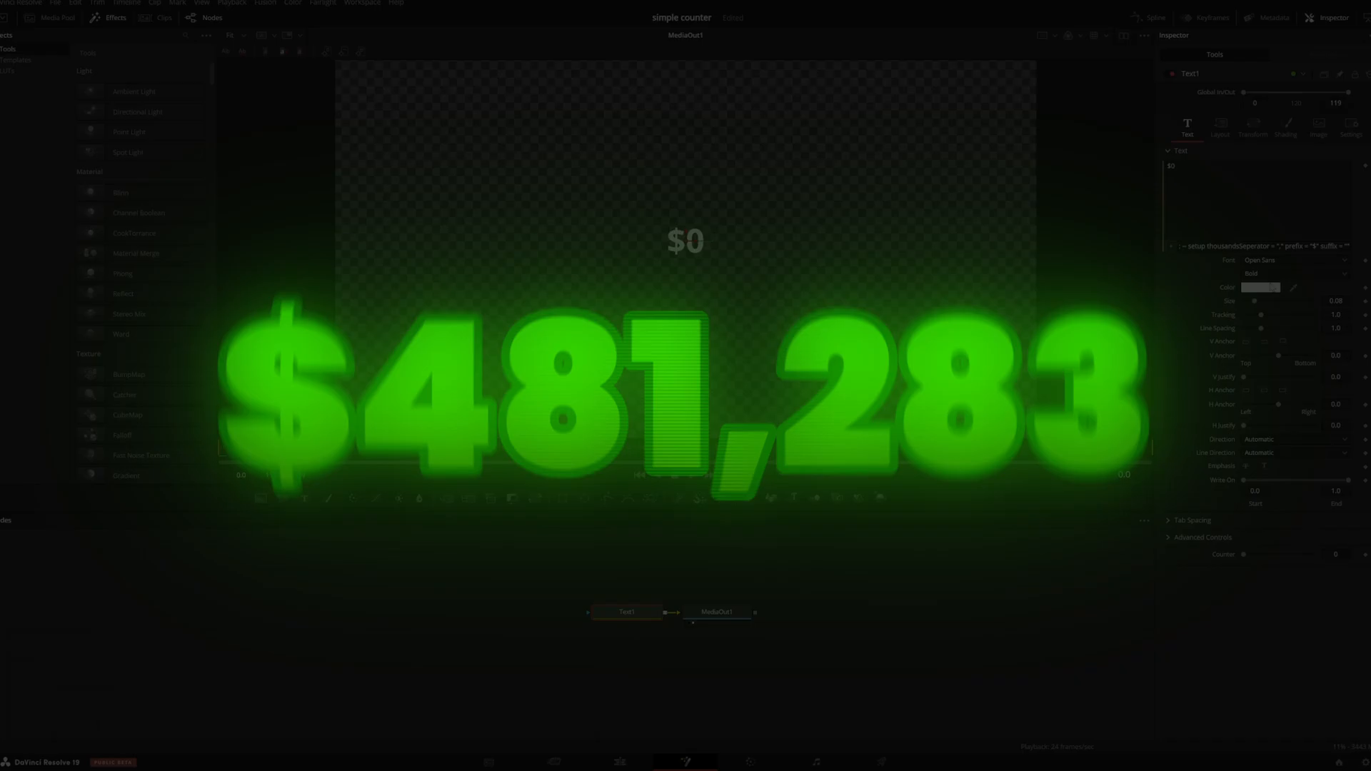
- Set the $0 text to large Poppins Black and start shading its fill green
{"action": "left_click", "coordinate": [1229, 330]}
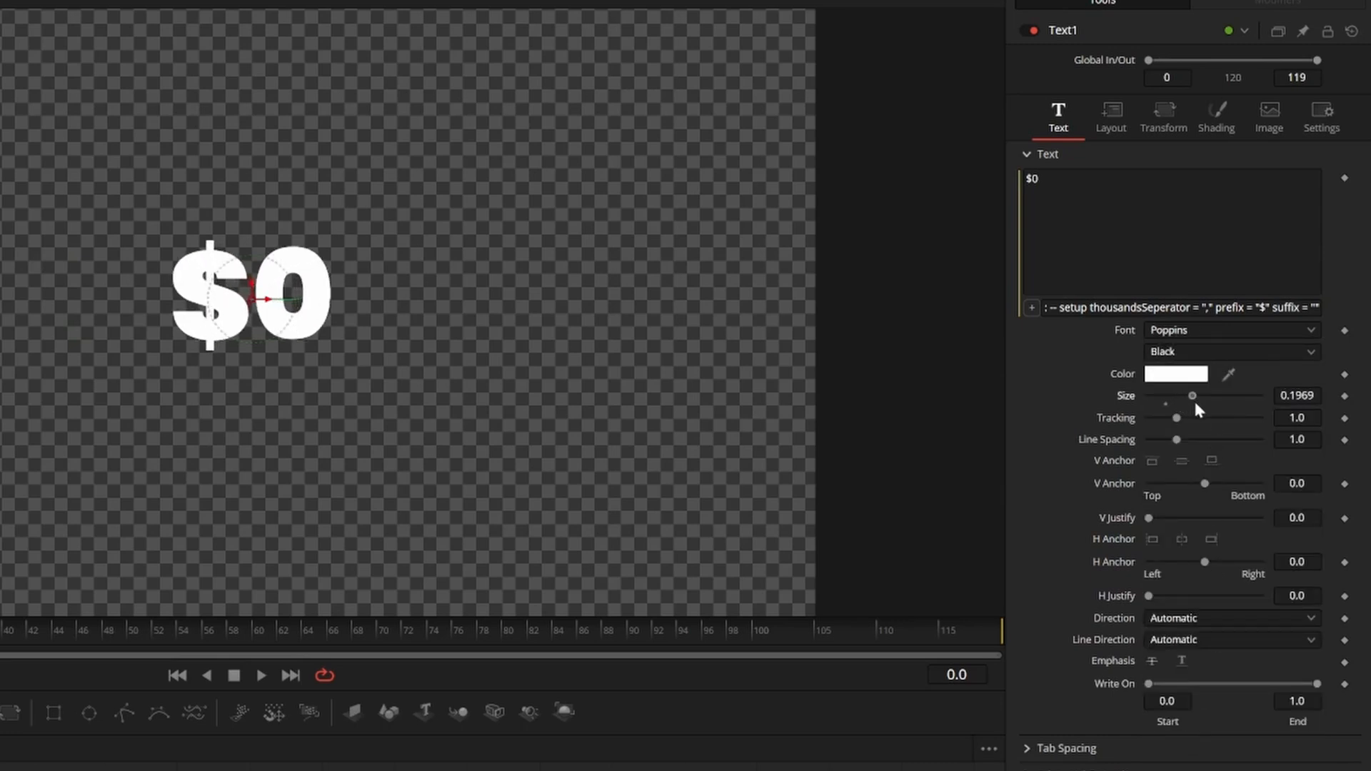
{"action": "left_click", "coordinate": [1216, 119]}
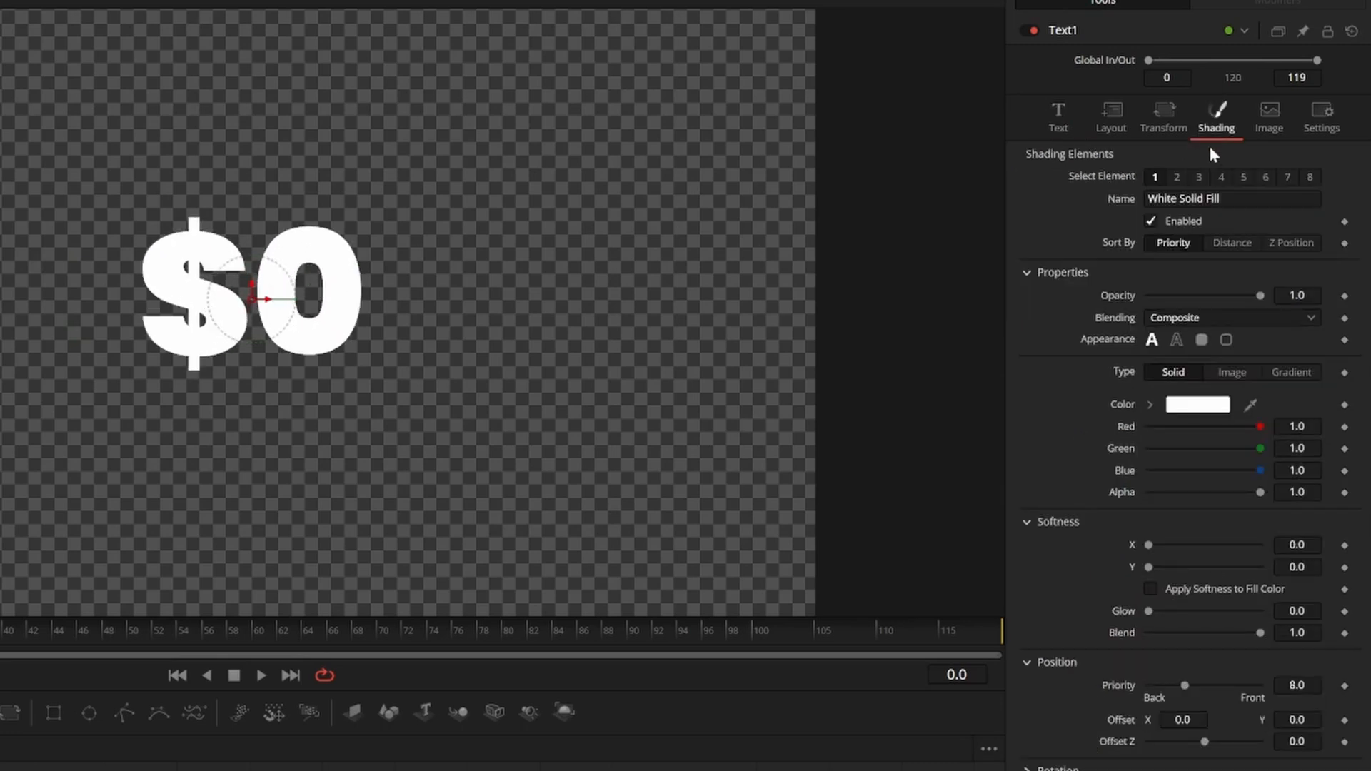
{"action": "left_click", "coordinate": [1291, 371]}
{"action": "type", "text": "scan"}
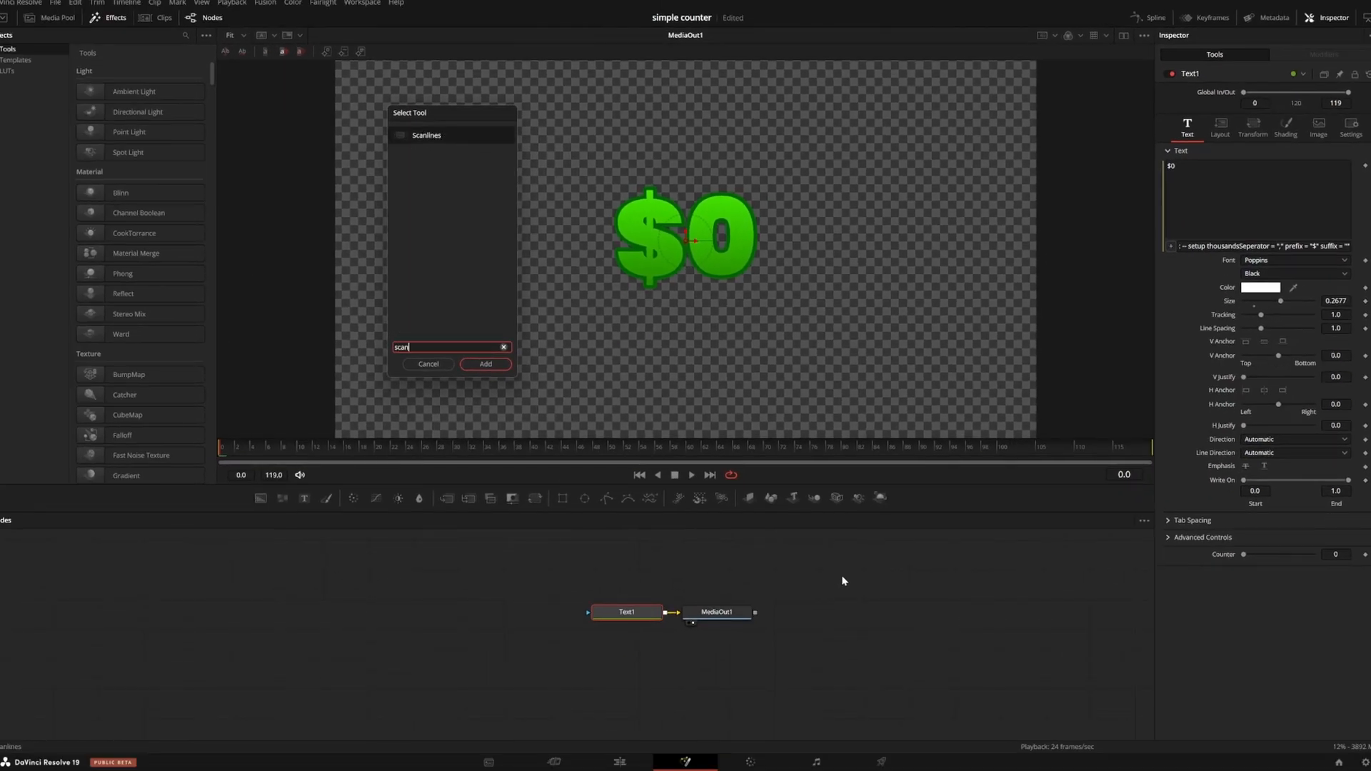
- Chain Scanlines, SoftGlow, Glow, RadialBlur and CameraShake nodes after the text
{"action": "left_click", "coordinate": [484, 364]}
{"action": "type", "text": "radi"}
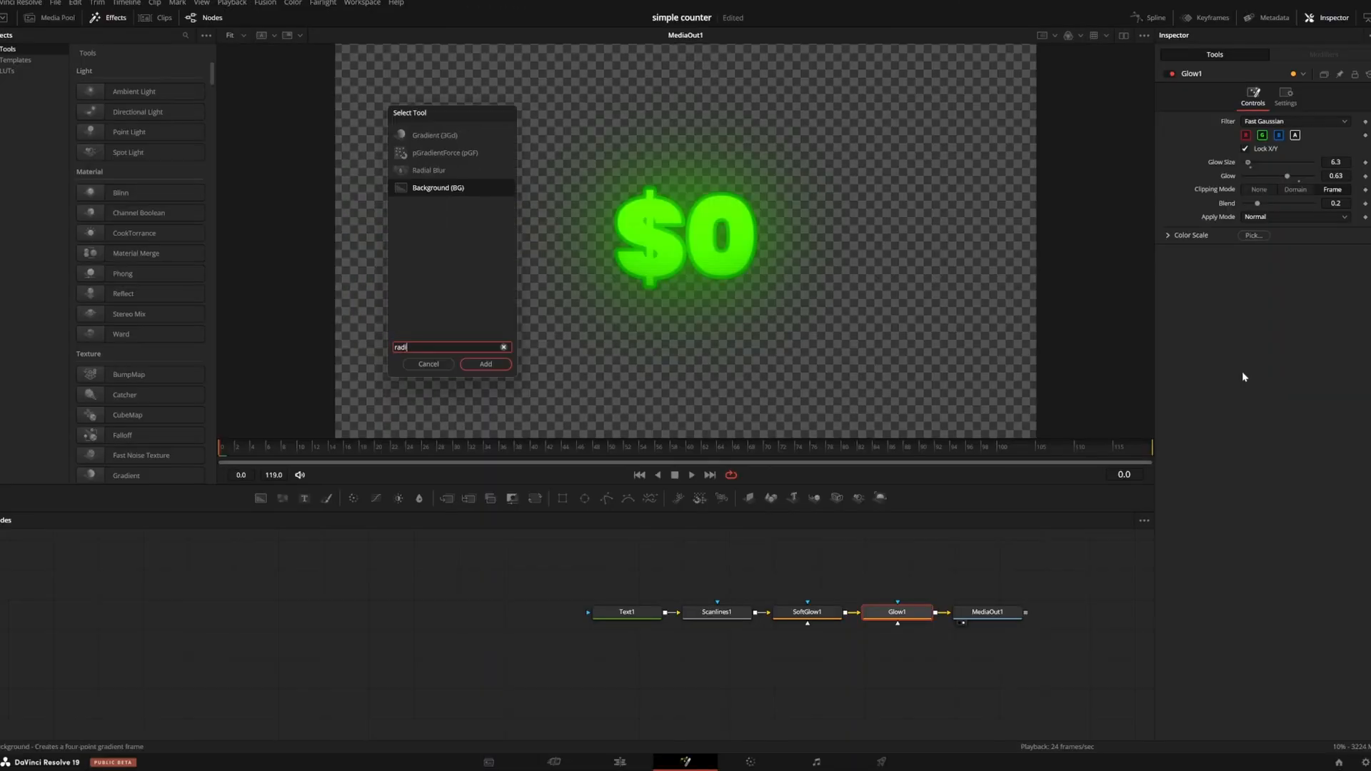
{"action": "left_click", "coordinate": [484, 364]}
{"action": "type", "text": "came"}
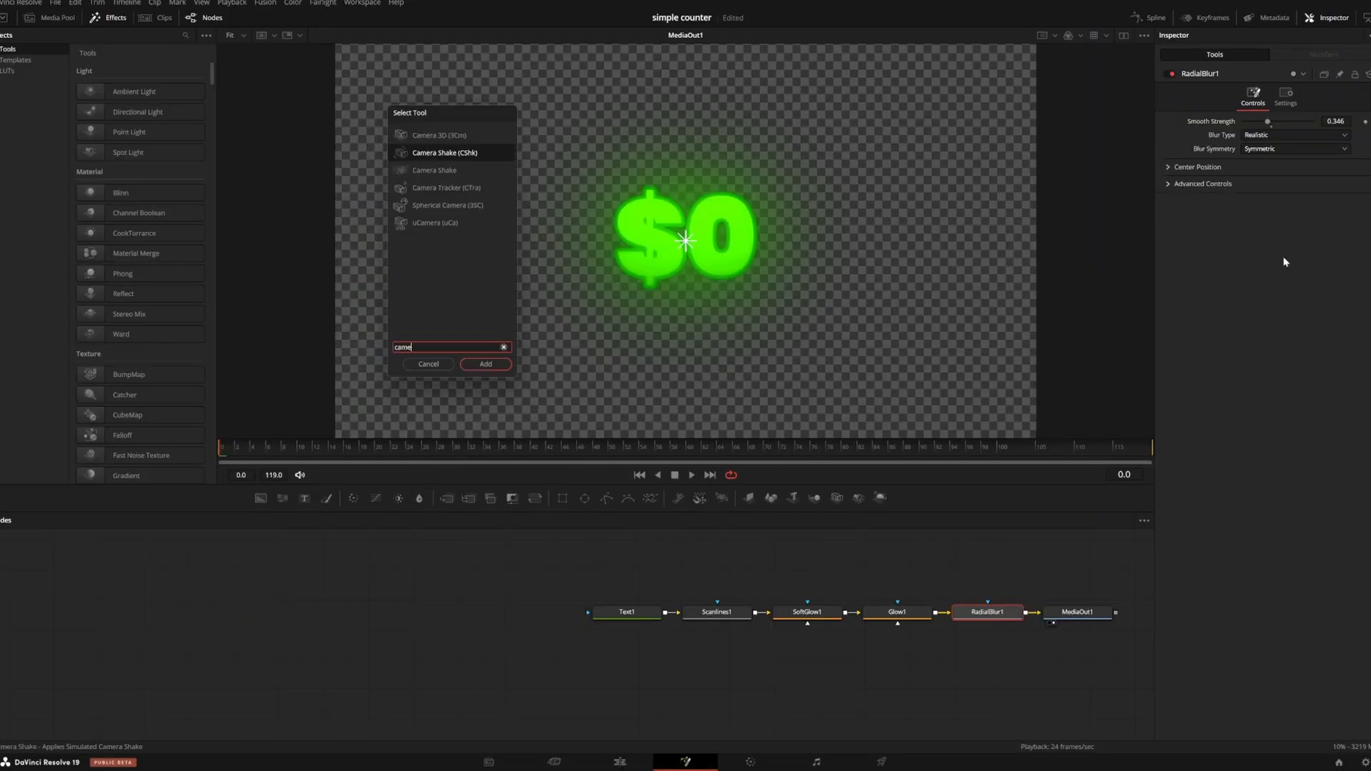
{"action": "left_click", "coordinate": [484, 364]}
{"action": "type", "text": "tra"}
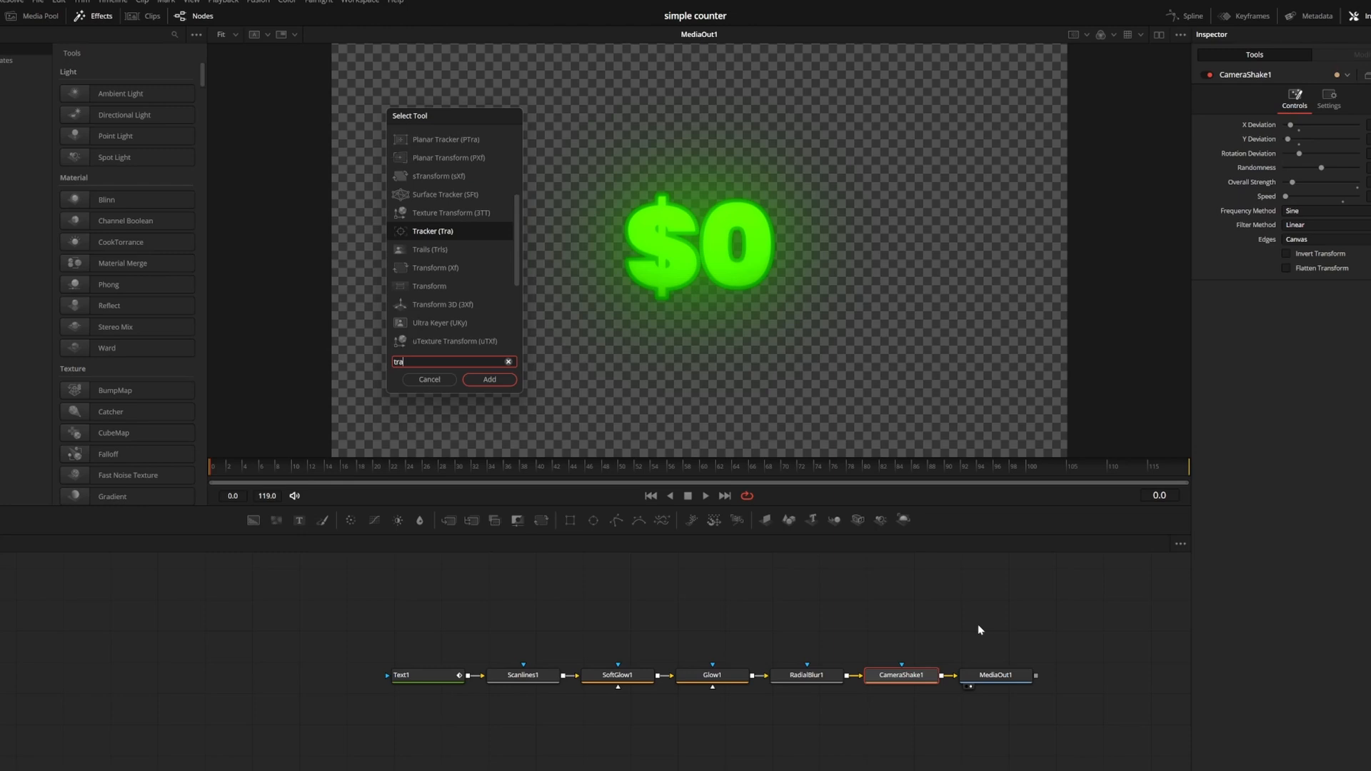
- Add a Transform node before the output and keyframe the text's outline opacity
{"action": "left_click", "coordinate": [488, 380]}
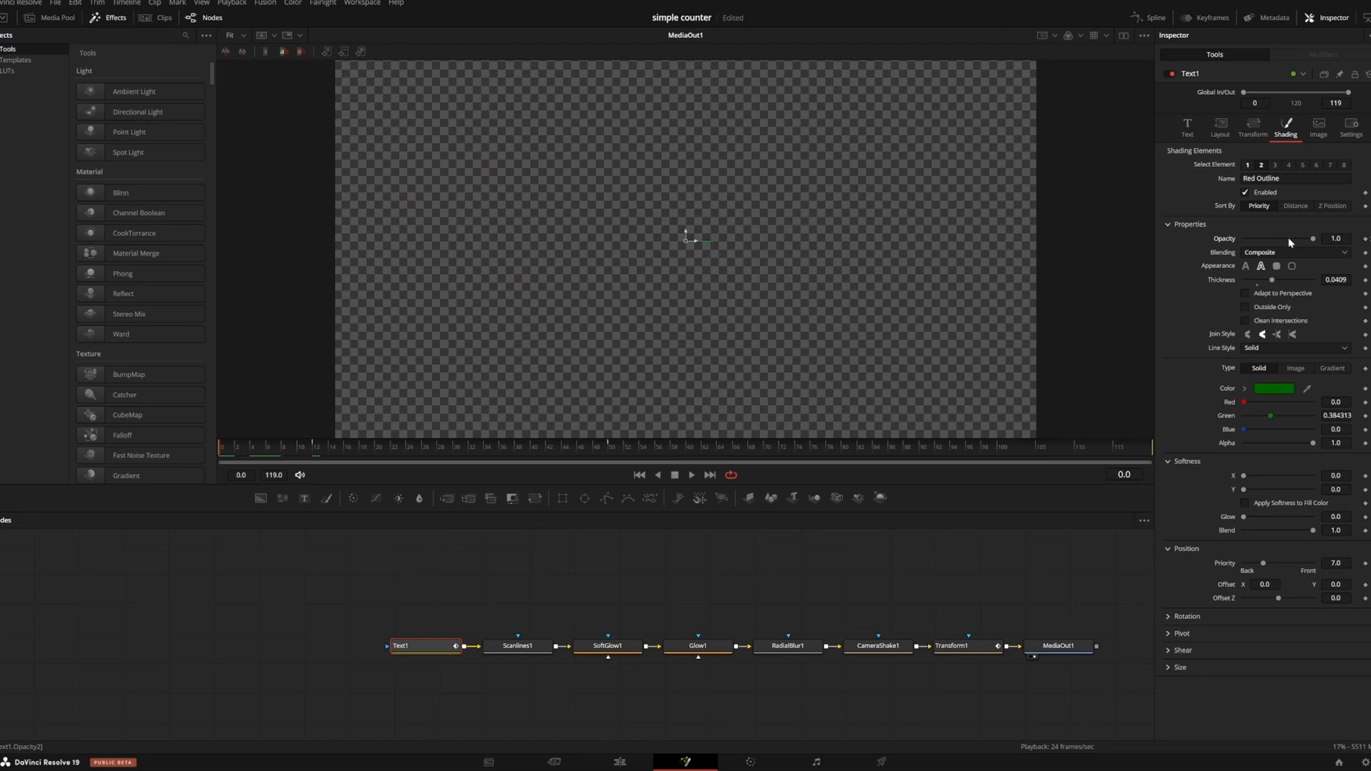
{"action": "left_click", "coordinate": [1154, 17]}
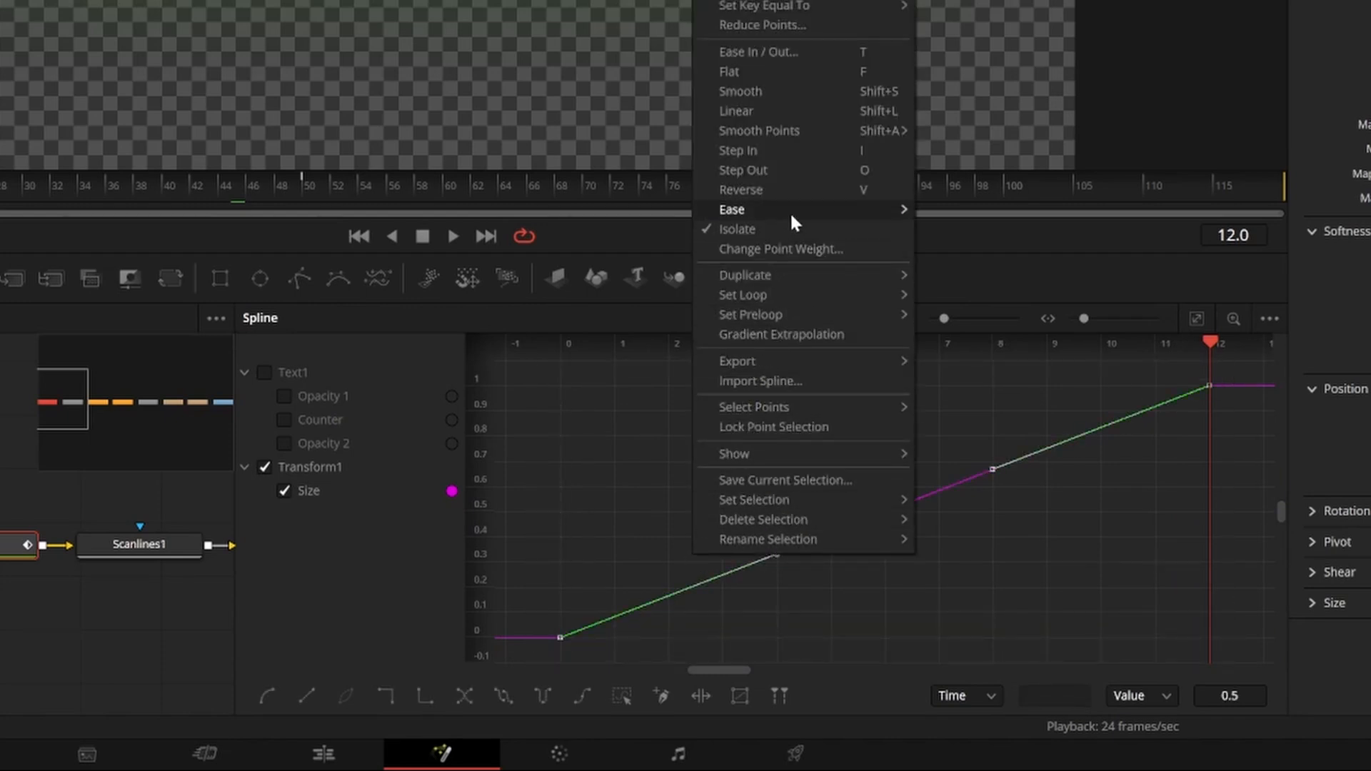
- Ease the Transform1 Size curve keyframed from frame 0 to 12 in the Spline editor
{"action": "left_click", "coordinate": [731, 208]}
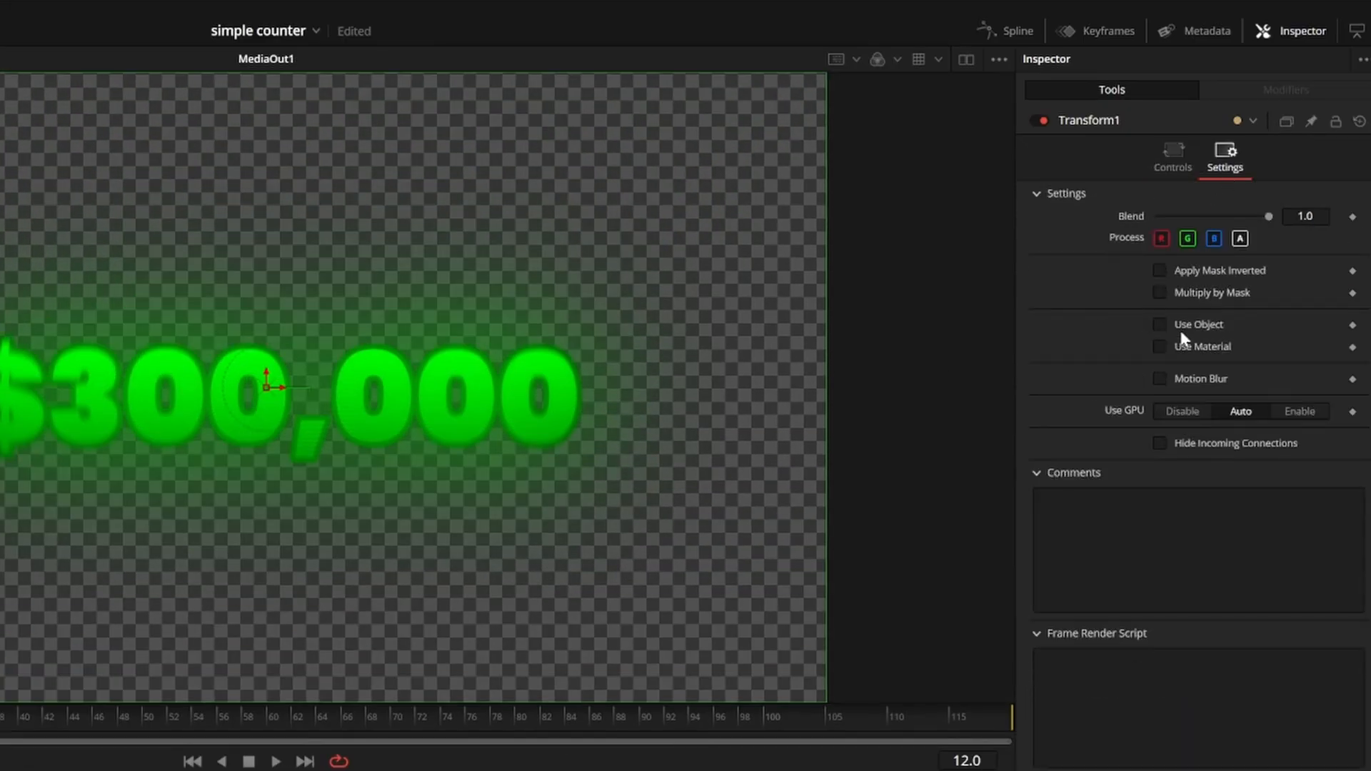
- Enable Motion Blur on Transform1 and reconnect it directly after Text1
{"action": "left_click", "coordinate": [1159, 377]}
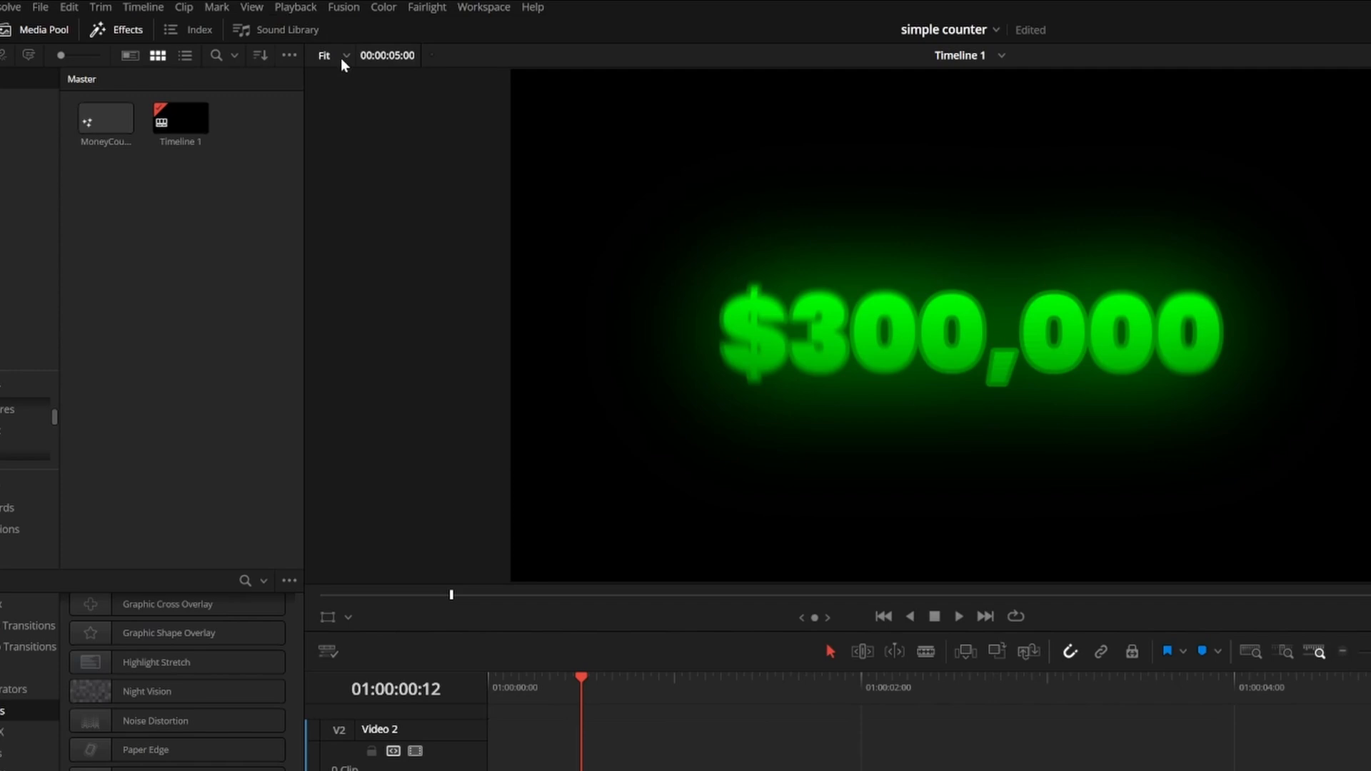
{"action": "left_click", "coordinate": [325, 7]}
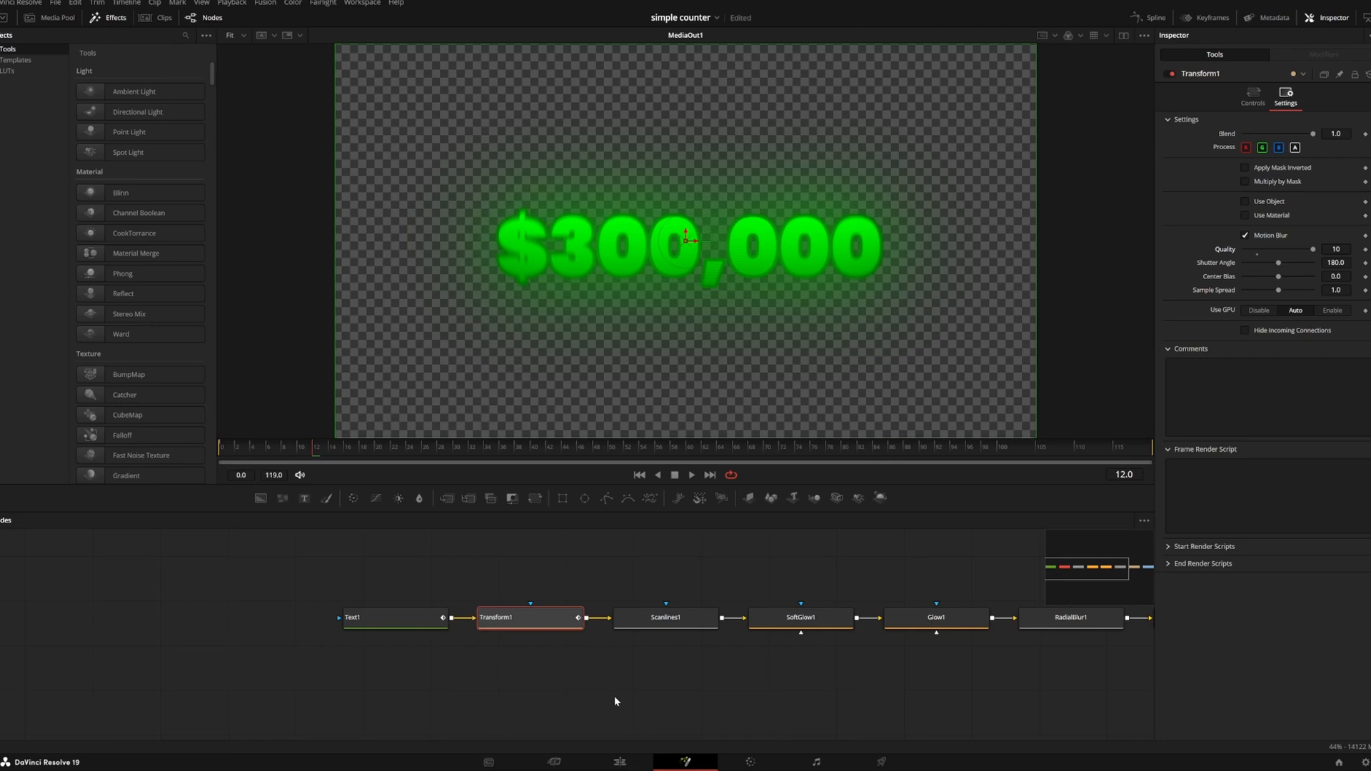
- On the Edit page, drag the composition into Power Bins > Animations as MoneyCounter
{"action": "left_click", "coordinate": [619, 761]}
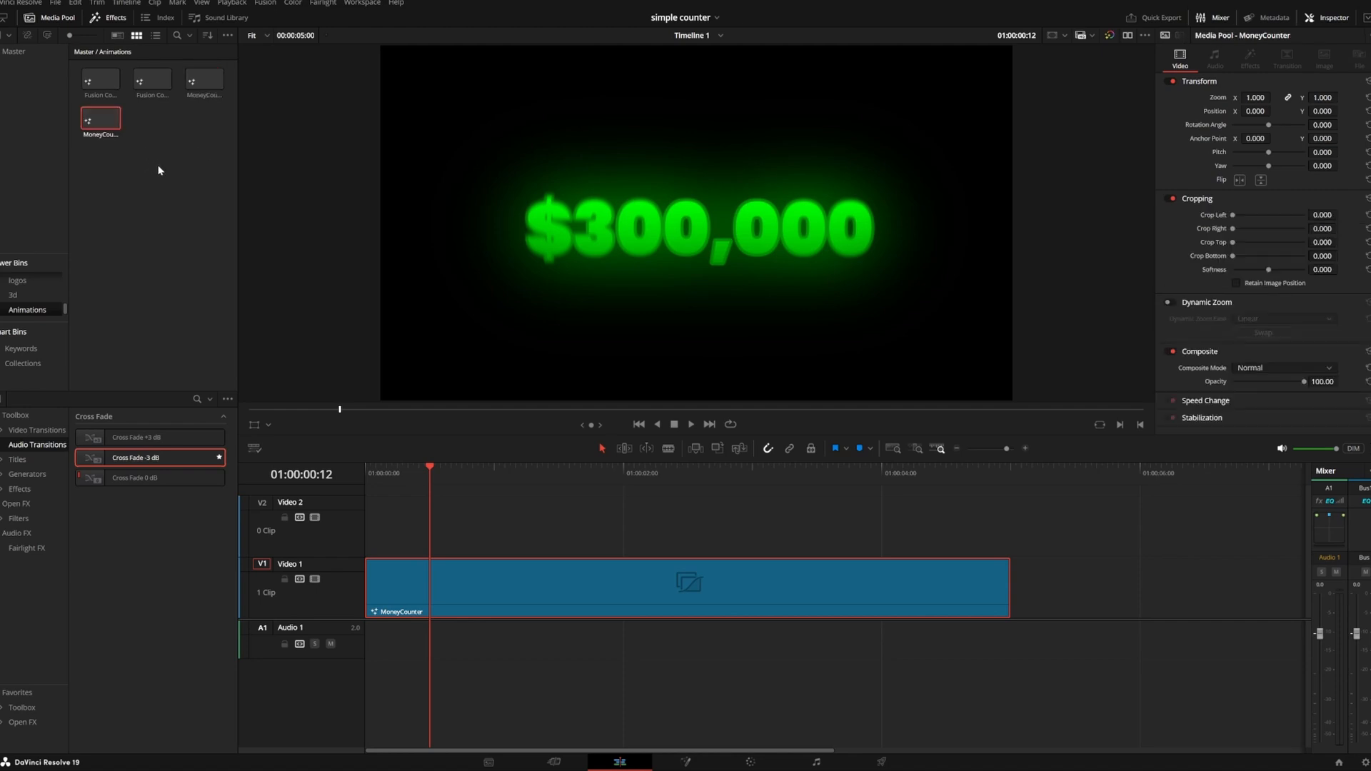
{"action": "mouse_move", "coordinate": [204, 181]}
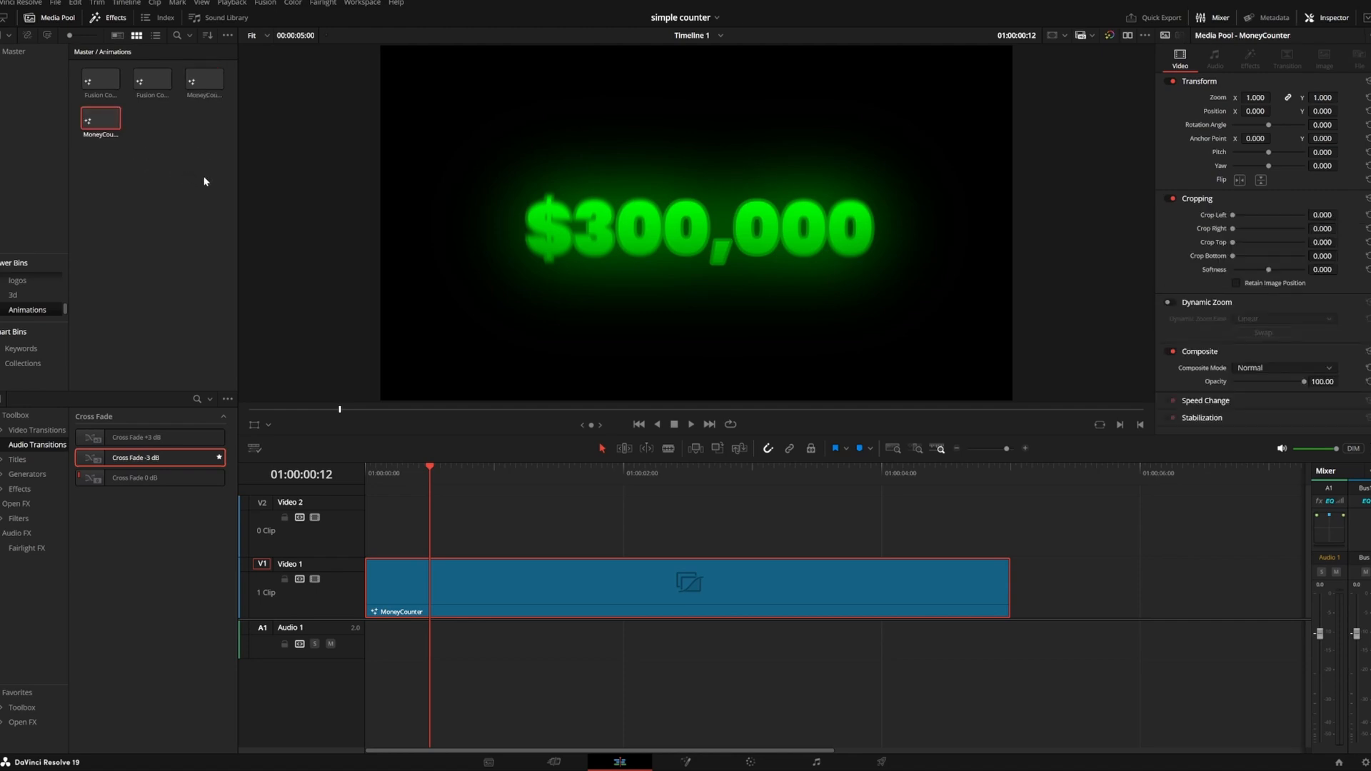